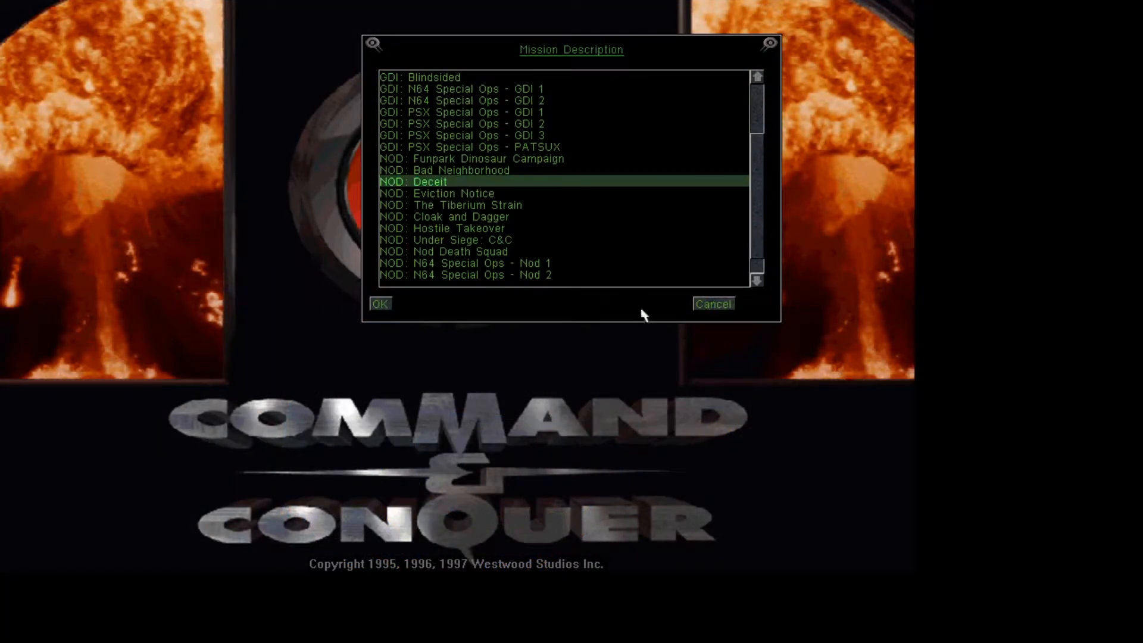
# Confirm the NOD mission Deceit to load its briefing.
pyautogui.click(379, 303)
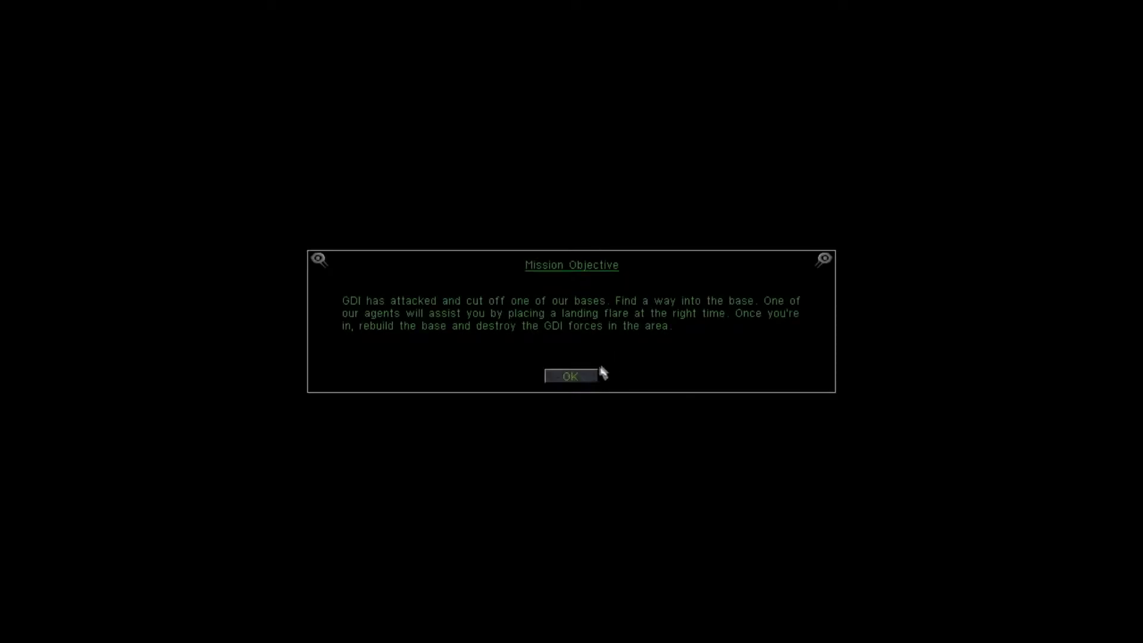
# Accept the Deceit mission objective to start play.
pyautogui.click(571, 375)
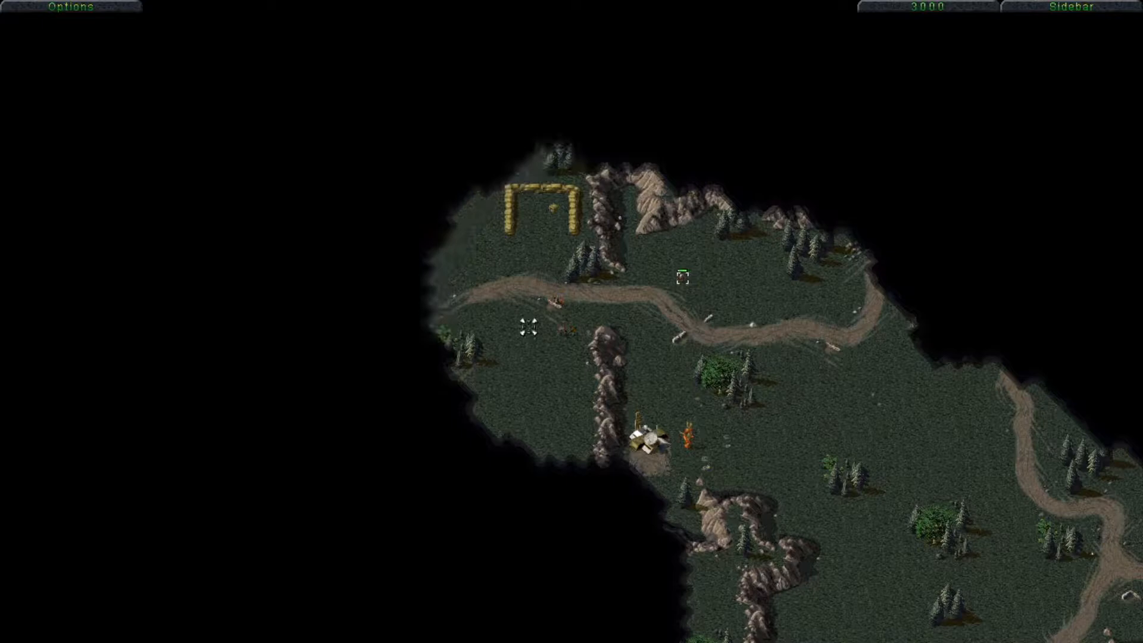
# Move the starting units west to reveal the river and villages.
pyautogui.click(426, 321)
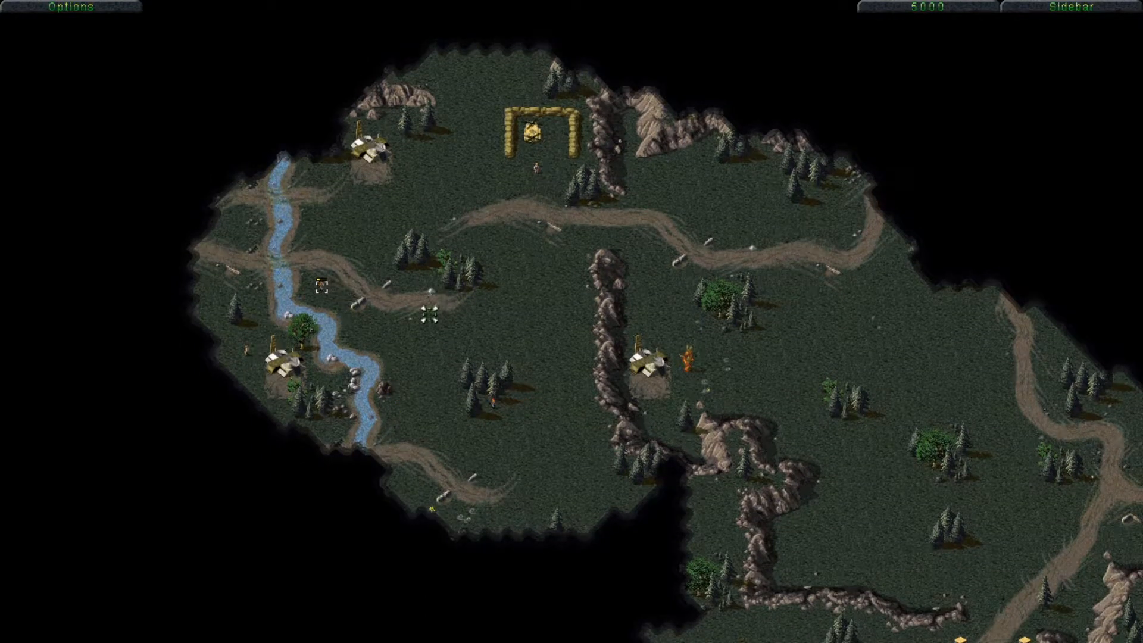
# Scroll the view to survey the walled northern compound while credits reach 7000.
pyautogui.scroll(-3)
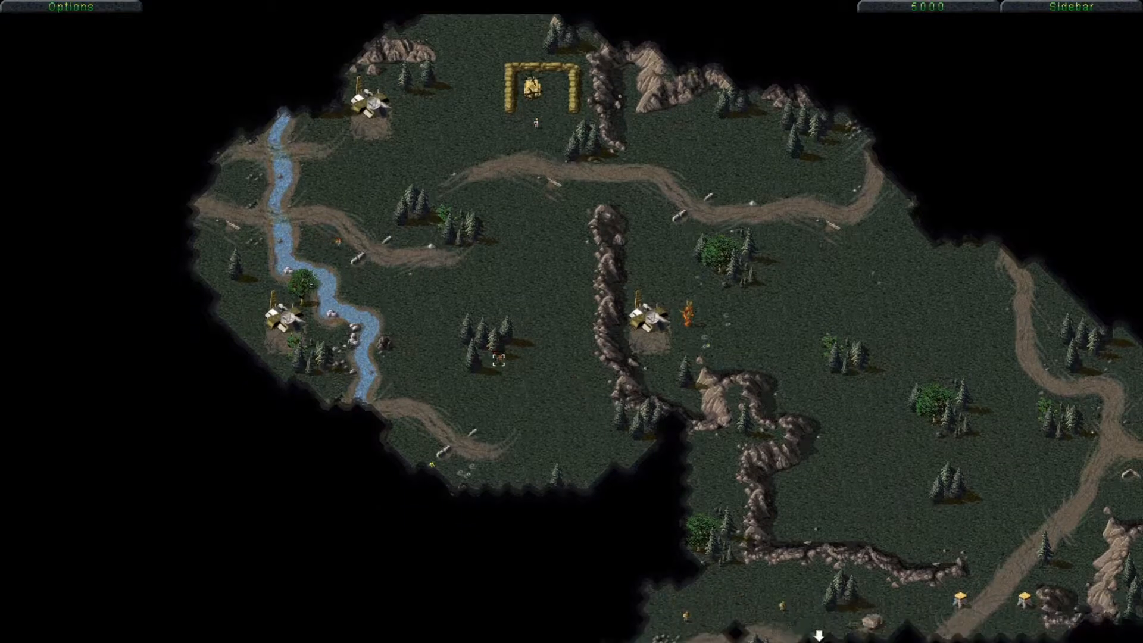
pyautogui.scroll(-3)
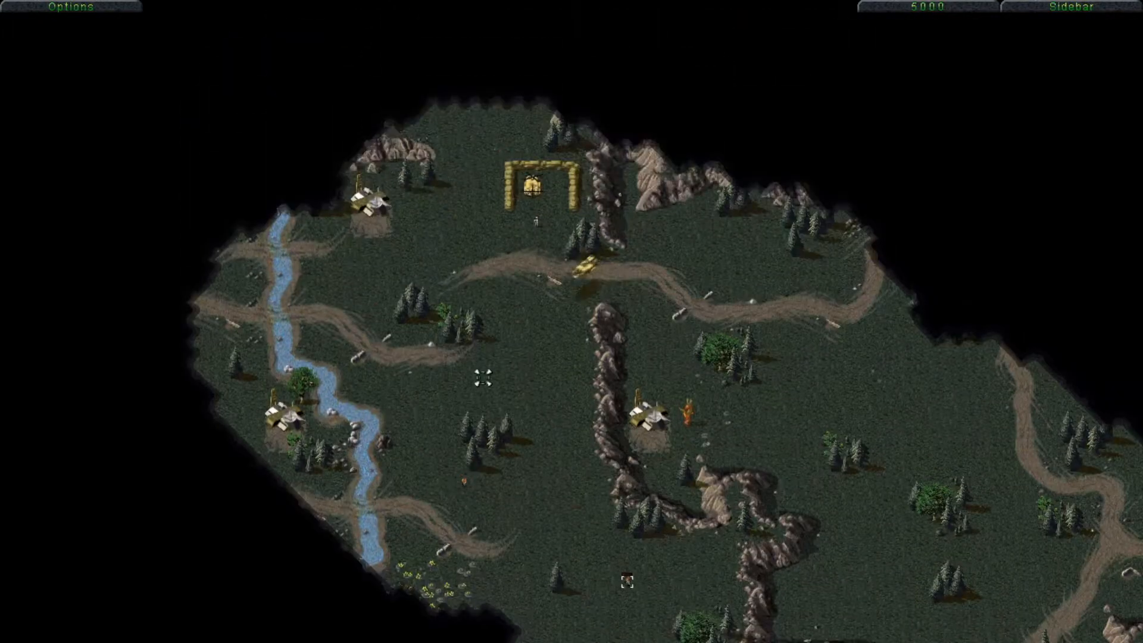
pyautogui.scroll(-3)
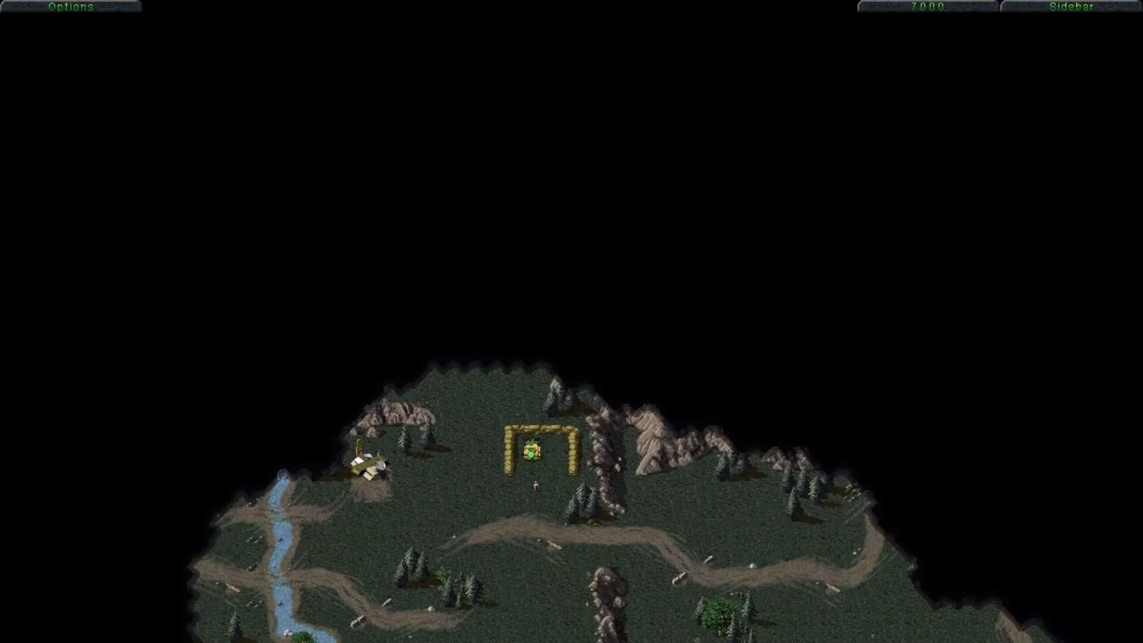
pyautogui.scroll(-3)
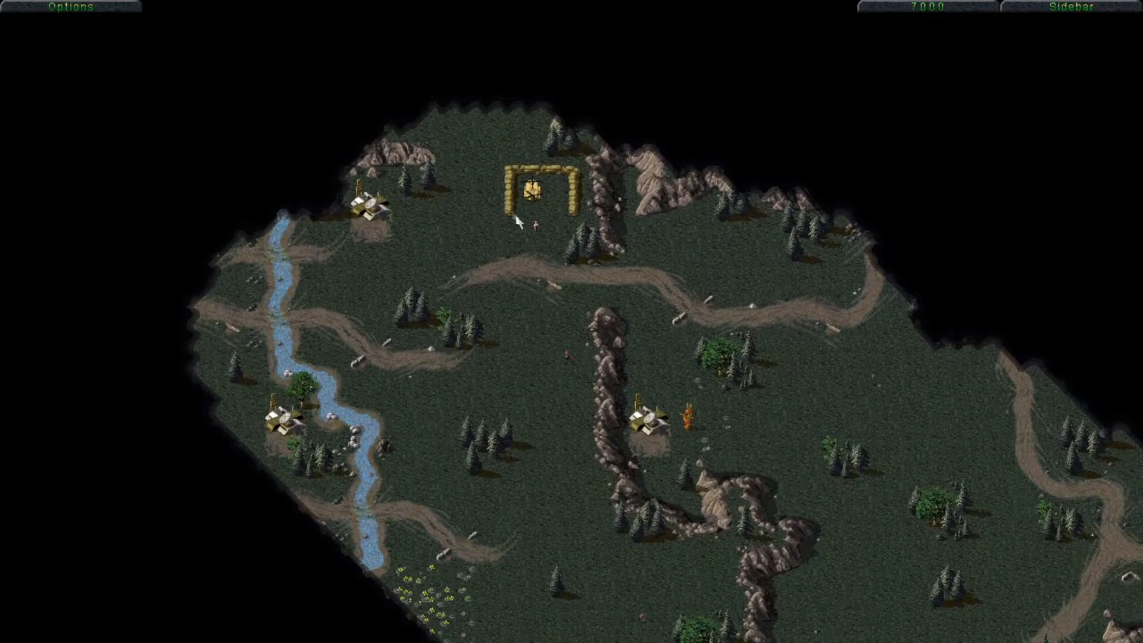
pyautogui.click(69, 7)
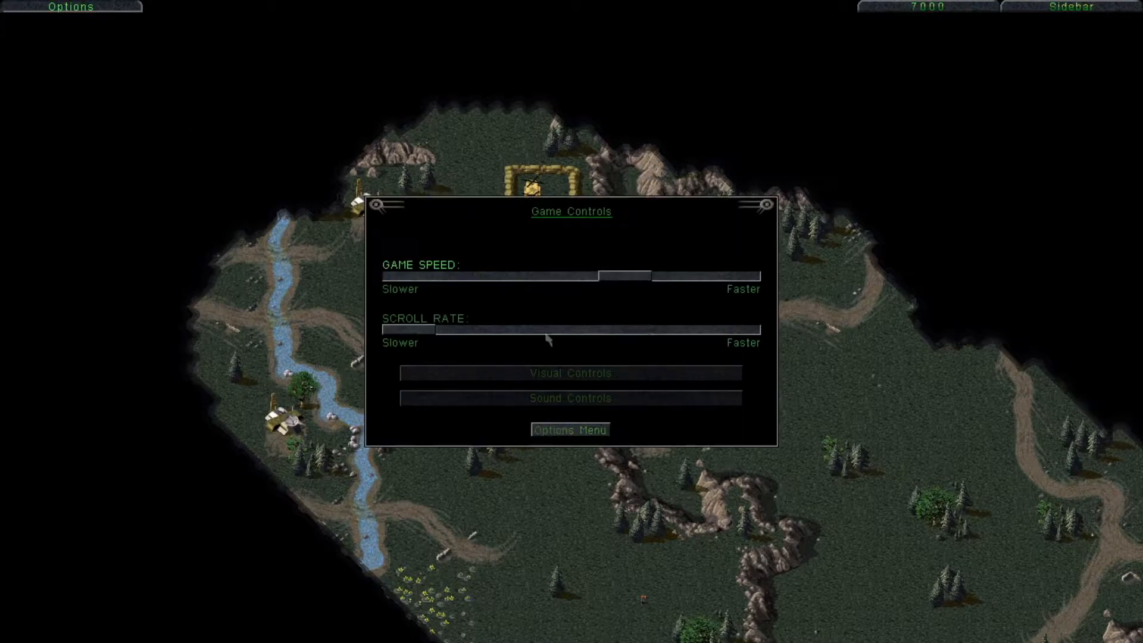
pyautogui.click(570, 429)
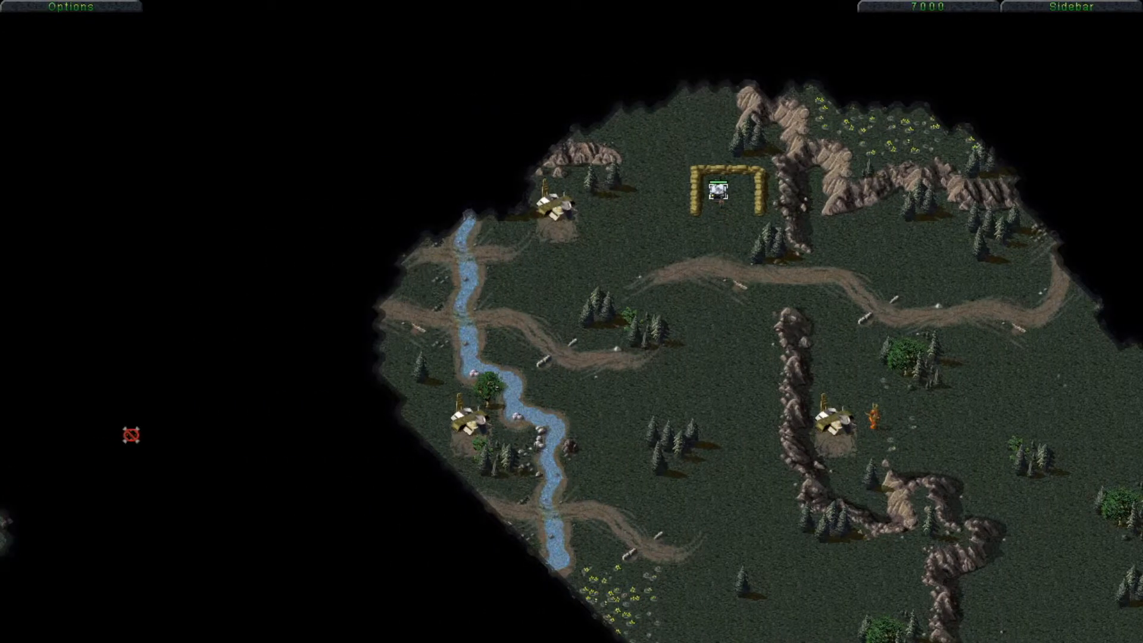
pyautogui.scroll(-3)
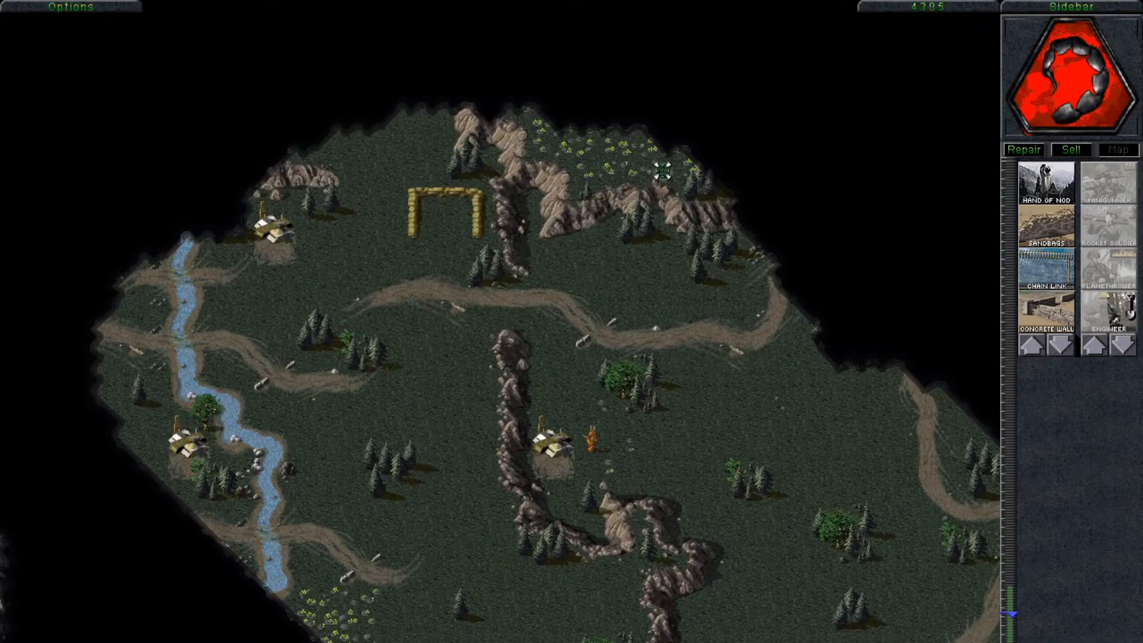
# Scroll the map to the northern Nod base while credits fall to 2420.
pyautogui.hscroll(-3)
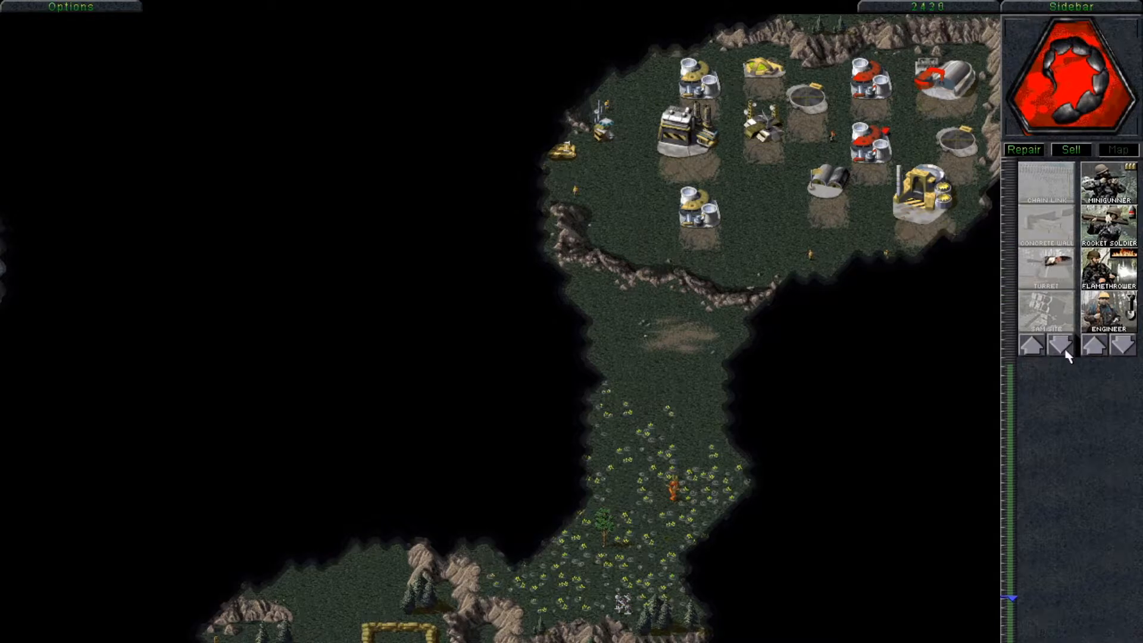
# Page through the structure list showing power plants, repair facility and Hand of Nod.
pyautogui.click(1066, 344)
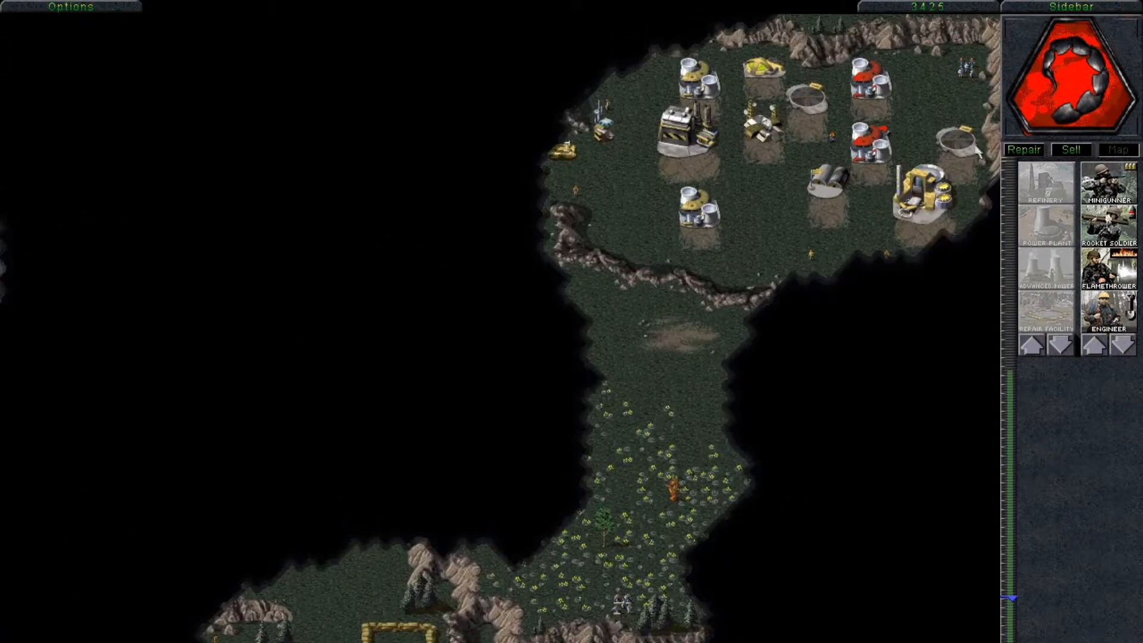
pyautogui.click(1058, 345)
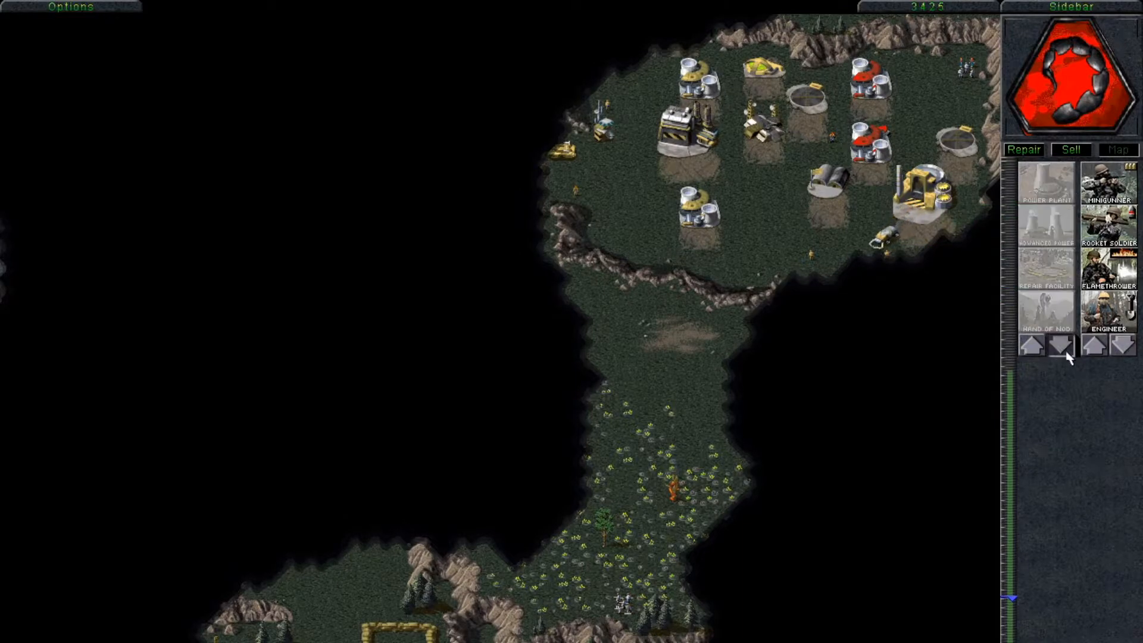
# Scroll the build list down to concrete wall, turret, SAM site and helipad.
pyautogui.click(1059, 348)
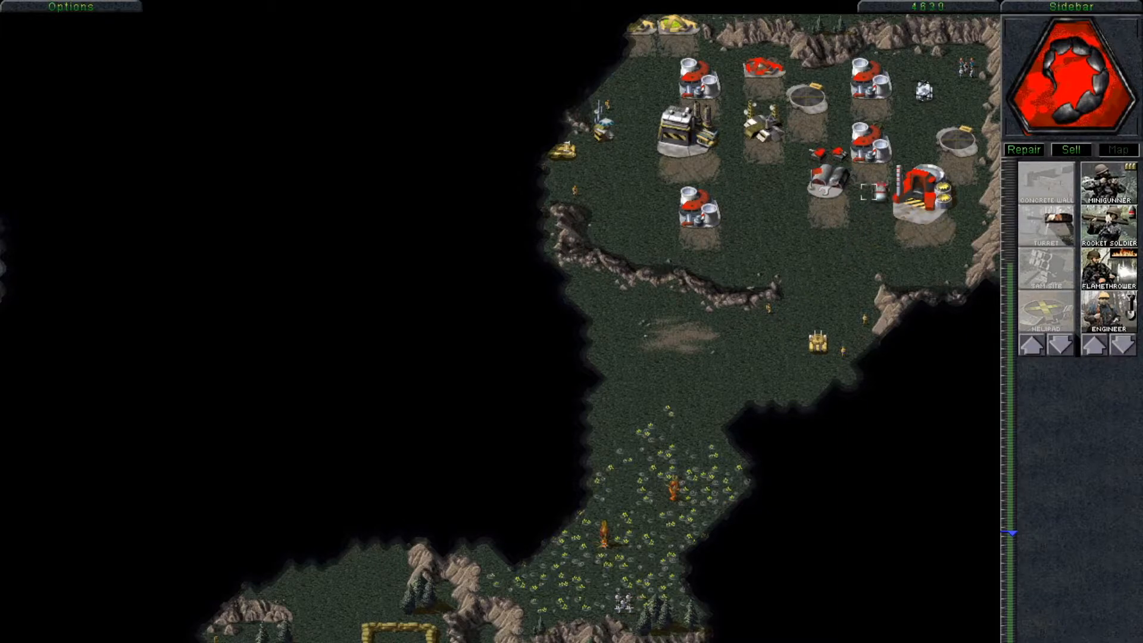
# Place the finished turret beside the base building.
pyautogui.click(1055, 344)
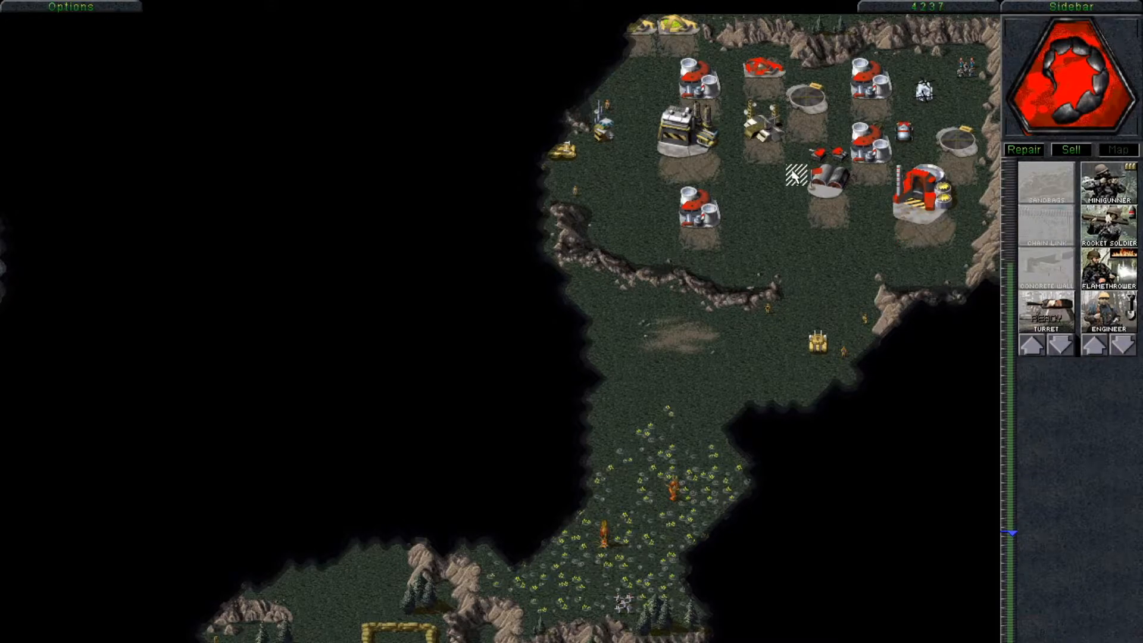
pyautogui.click(1028, 344)
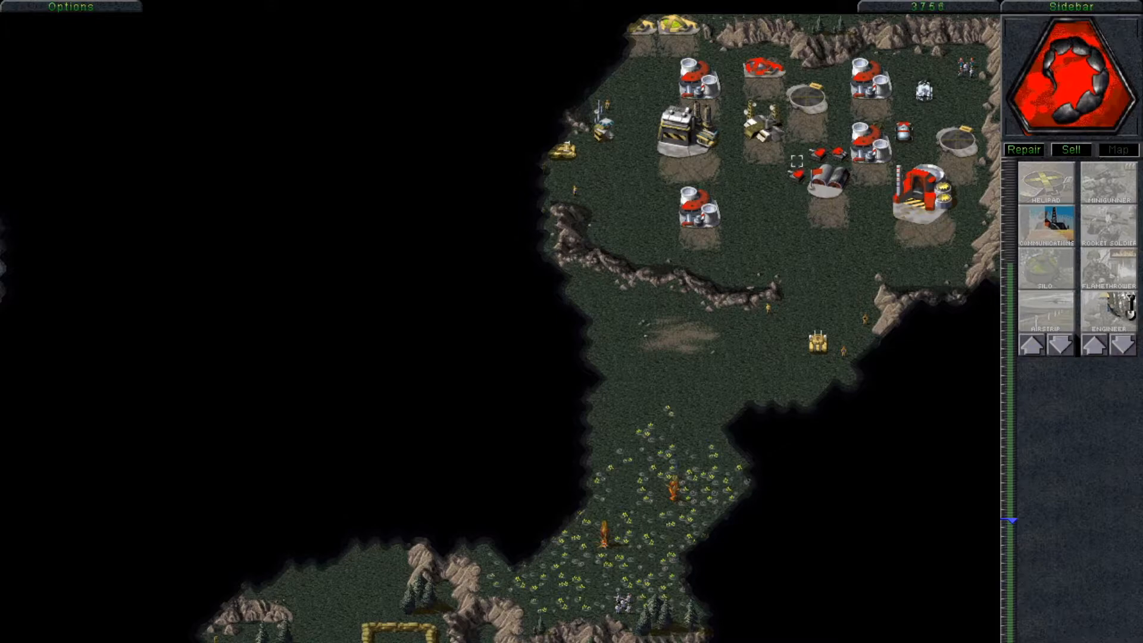
# Queue three engineers for training.
pyautogui.click(1111, 306)
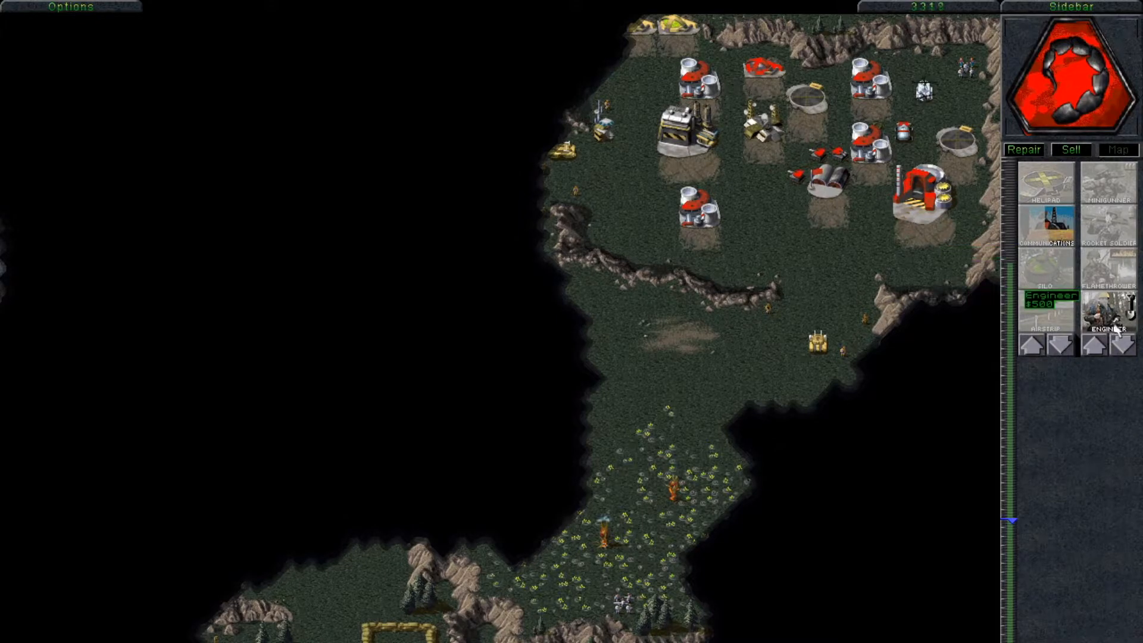
pyautogui.click(1108, 306)
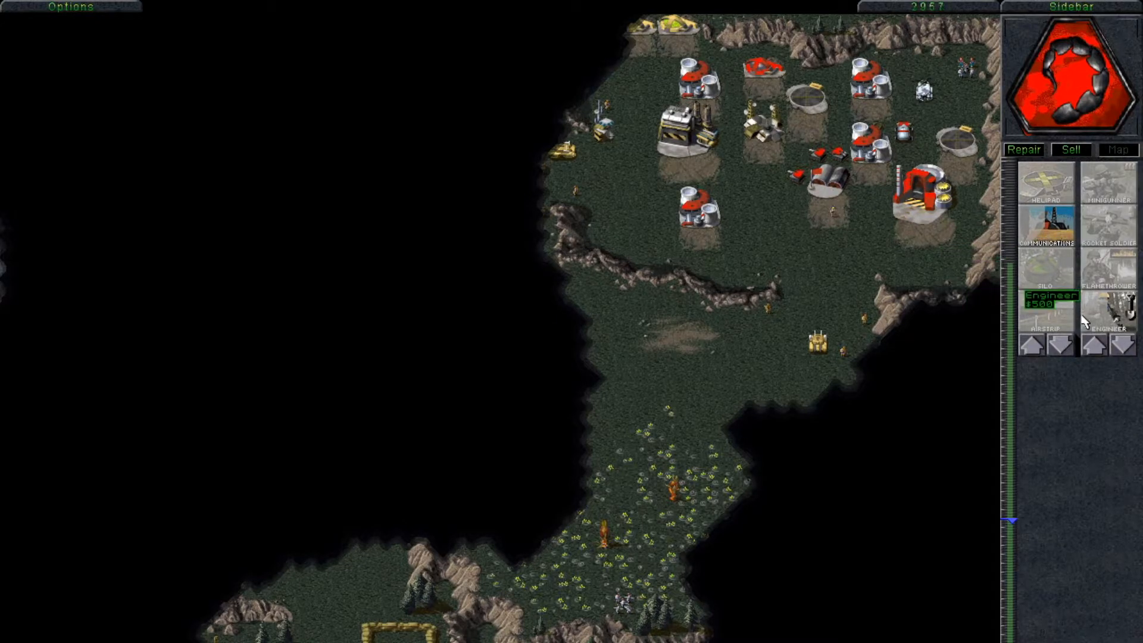
pyautogui.click(1113, 302)
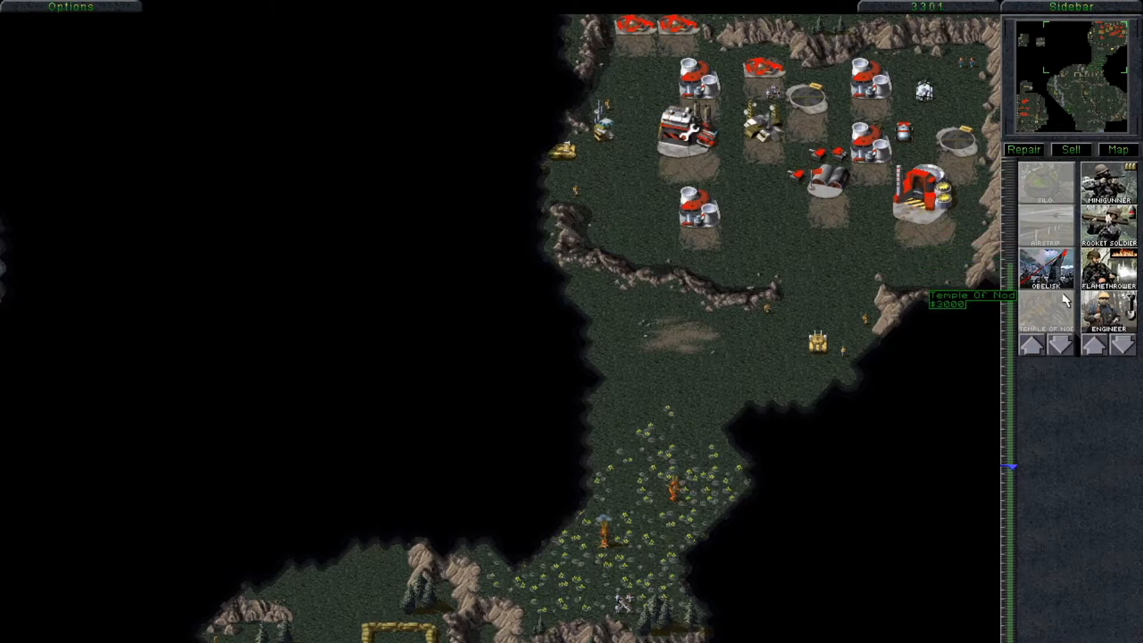
pyautogui.moveTo(1048, 285)
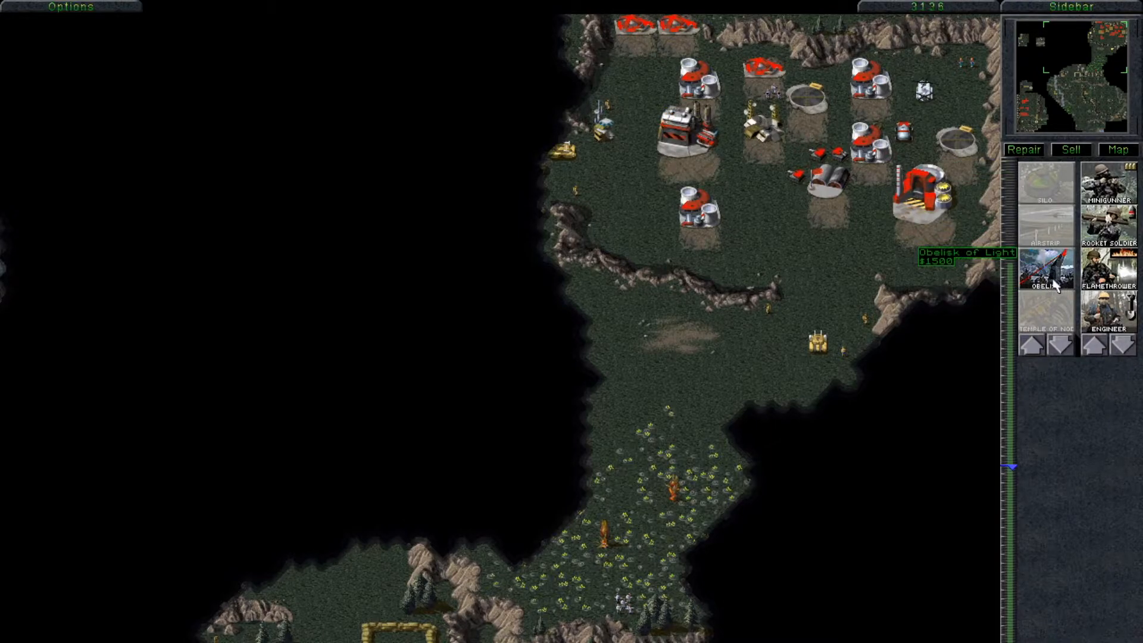
# Begin constructing an Obelisk of Light, dropping credits to 2309.
pyautogui.click(1046, 275)
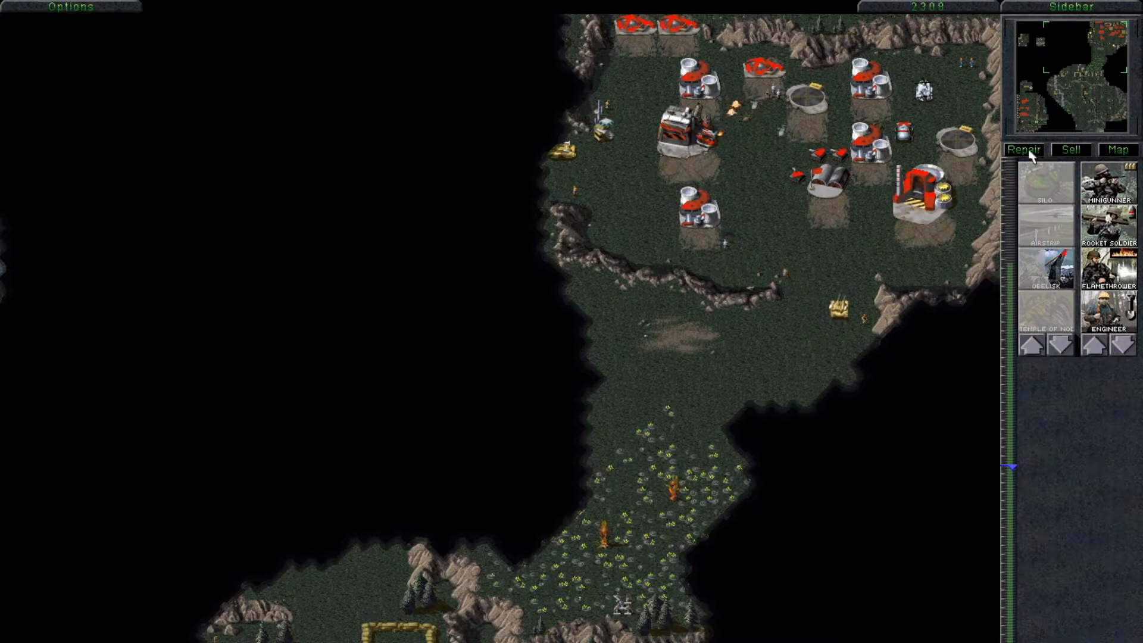
# Queue a unit from the sidebar, spending credits down toward 180.
pyautogui.click(1023, 150)
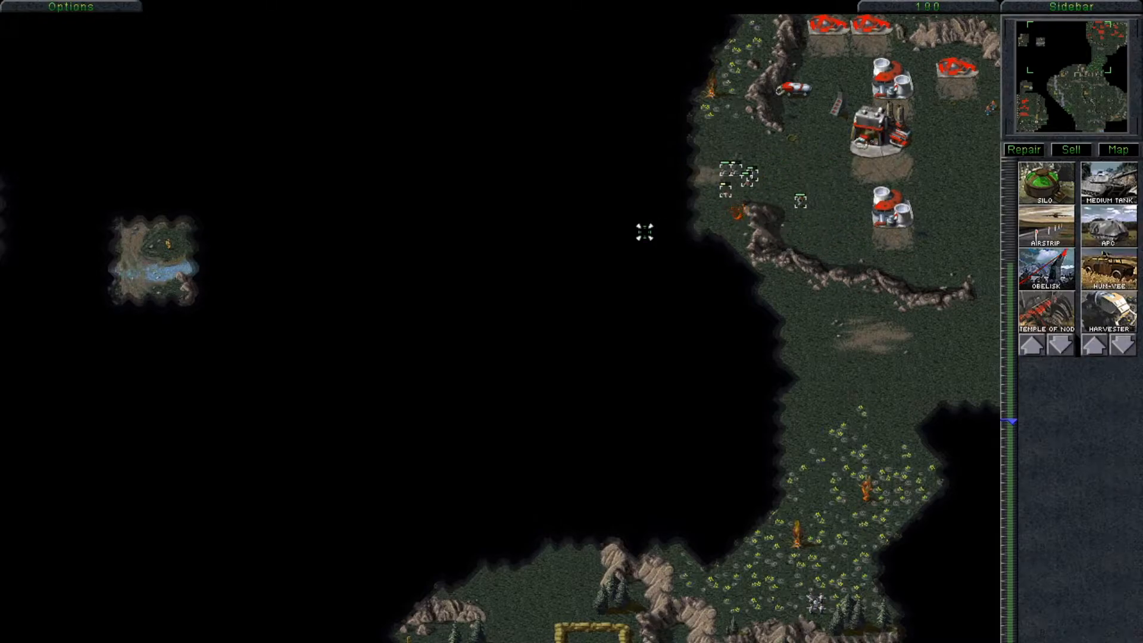
pyautogui.click(885, 120)
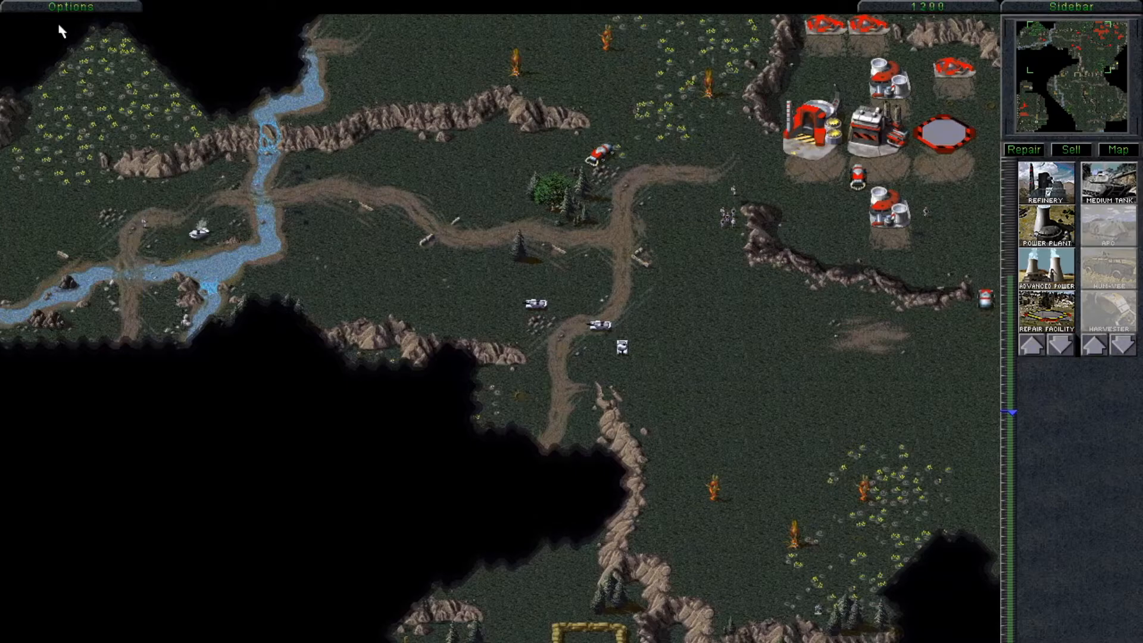
# Select the tank group on the road to send against the GDI guard tower.
pyautogui.click(69, 7)
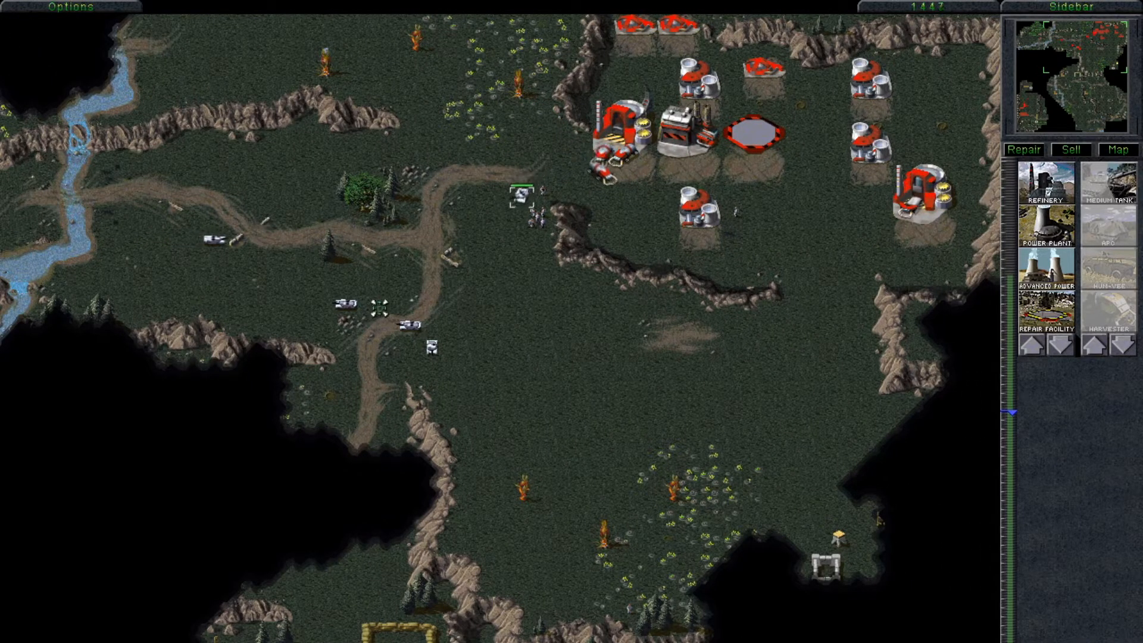
pyautogui.moveTo(246, 226); pyautogui.dragTo(467, 374)
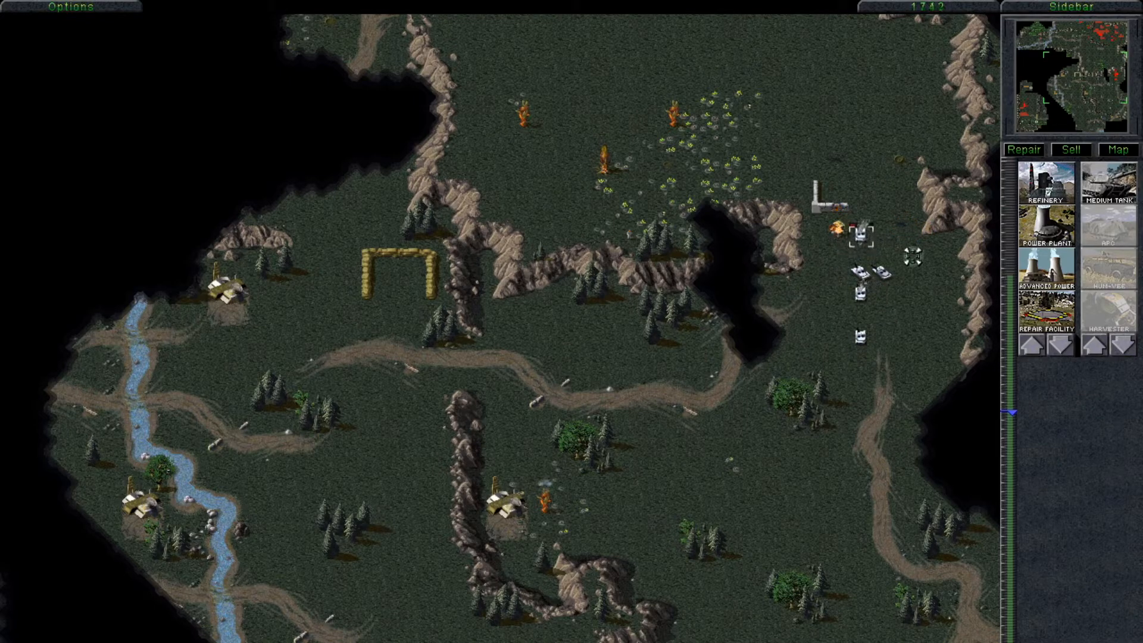
pyautogui.moveTo(831, 226); pyautogui.dragTo(886, 285)
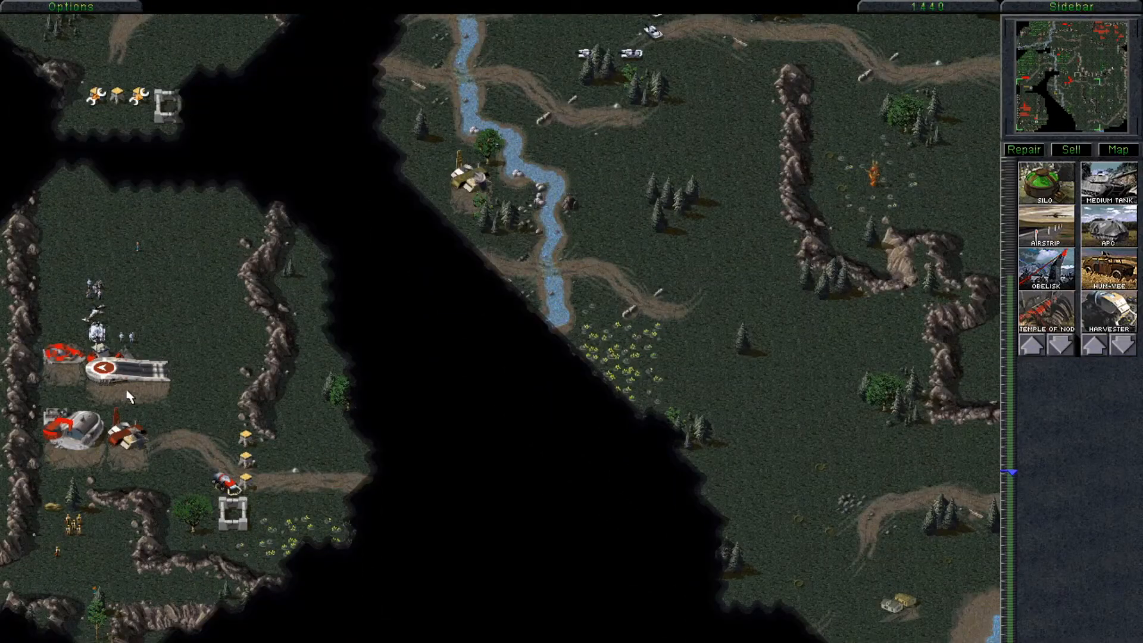
# Queue more Medium Tanks from the sidebar.
pyautogui.click(226, 478)
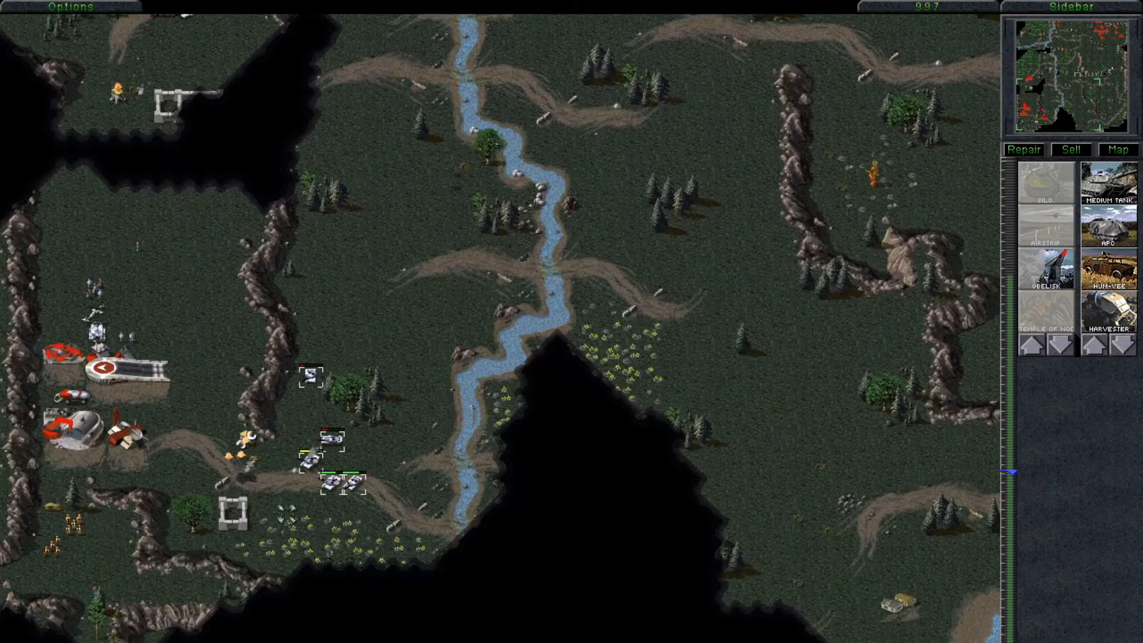
# Send the gathered tanks against the remaining GDI targets, then open New Missions.
pyautogui.moveTo(261, 355); pyautogui.dragTo(382, 514)
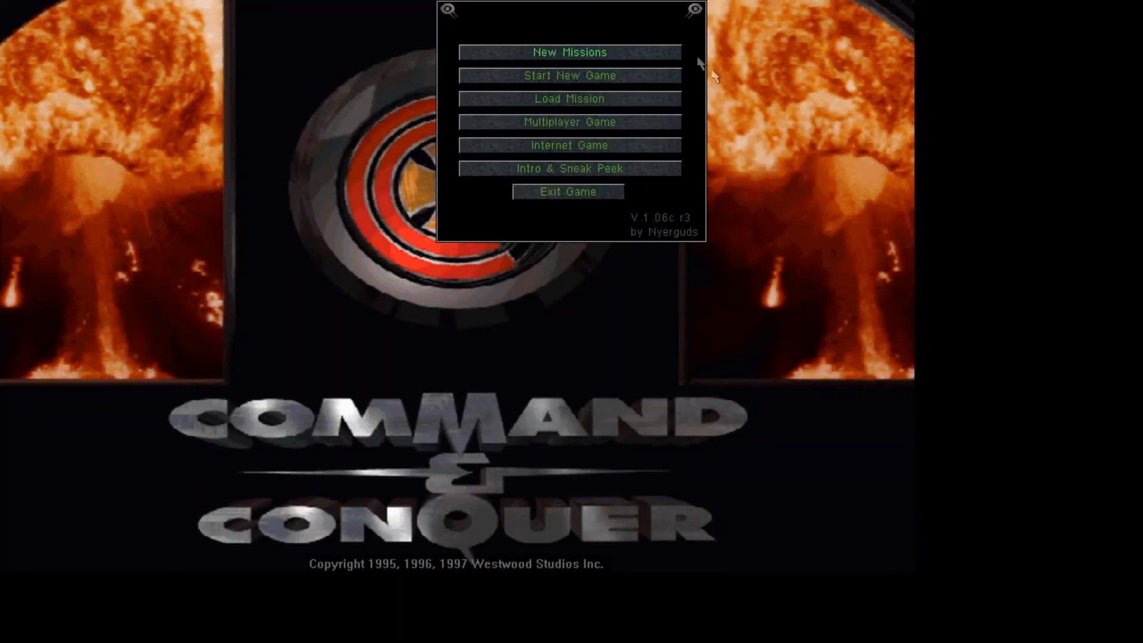
pyautogui.click(569, 52)
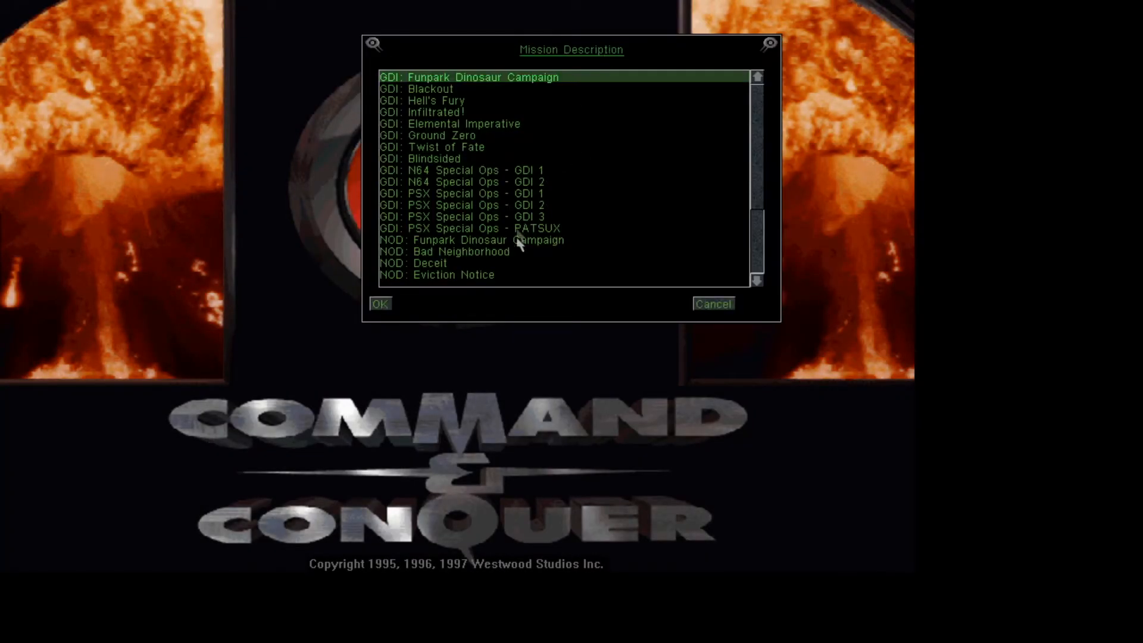